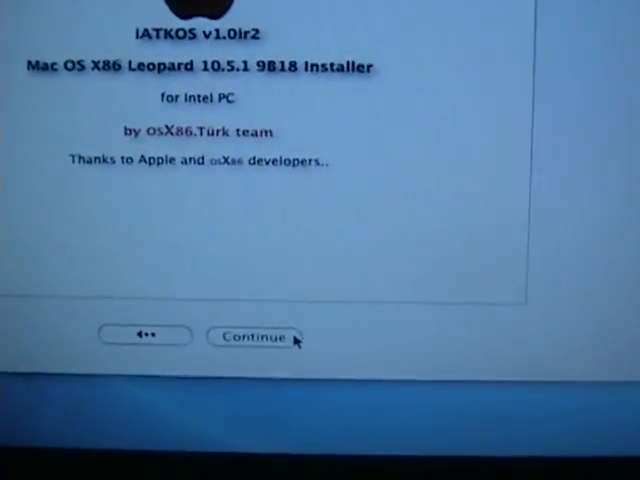
Continue past the Welcome screen and reach the Utilities menu
{"action": "left_click", "coordinate": [248, 336]}
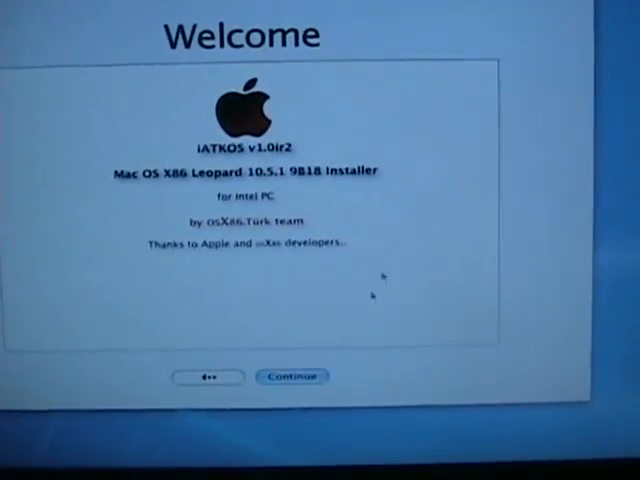
{"action": "left_click", "coordinate": [292, 376]}
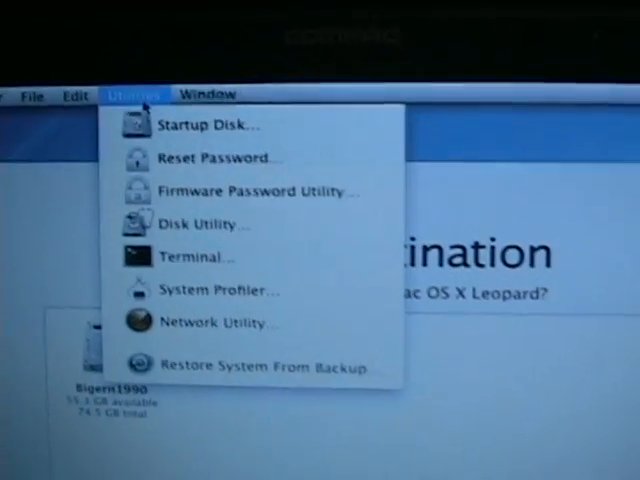
{"action": "mouse_move", "coordinate": [160, 156]}
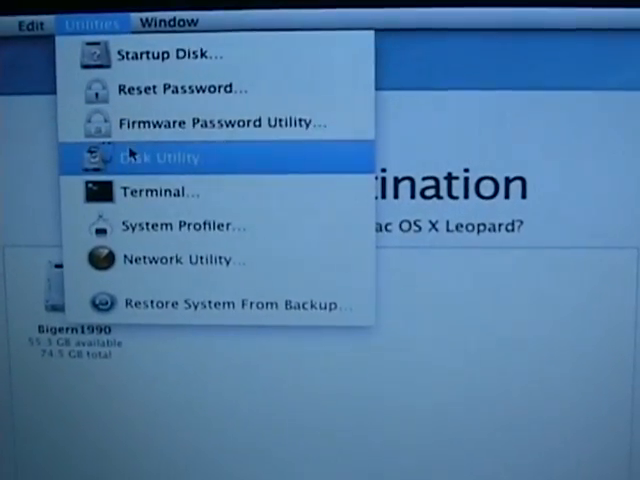
Launch Disk Utility and select the 74.5 GB TOSHIBA disk to review its Partition settings
{"action": "left_click", "coordinate": [160, 156]}
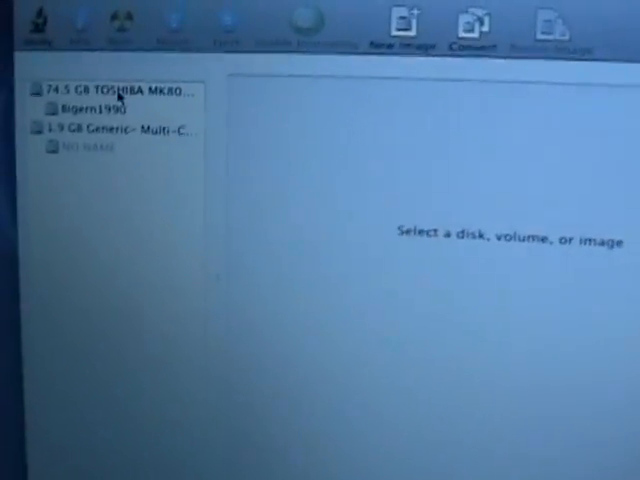
{"action": "left_click", "coordinate": [120, 84]}
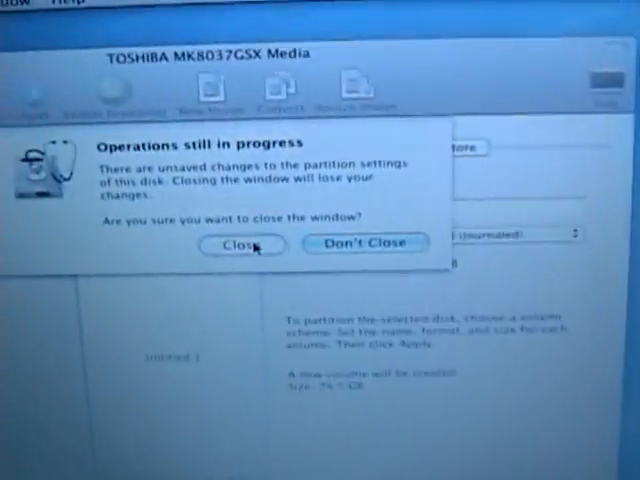
Close Disk Utility without saving and choose Bigern1990 as the install destination
{"action": "left_click", "coordinate": [240, 244]}
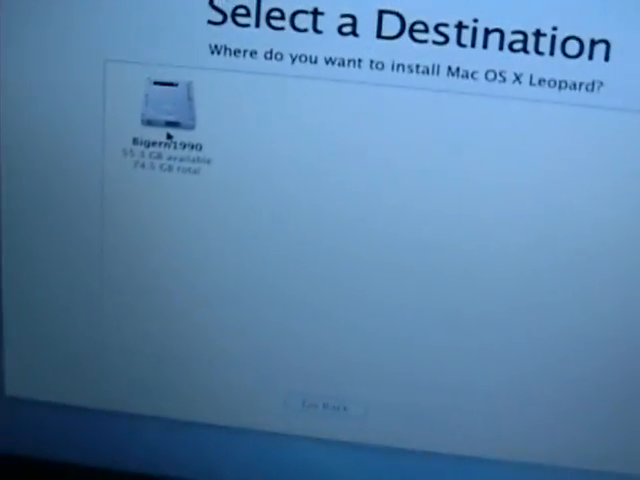
{"action": "left_click", "coordinate": [164, 96]}
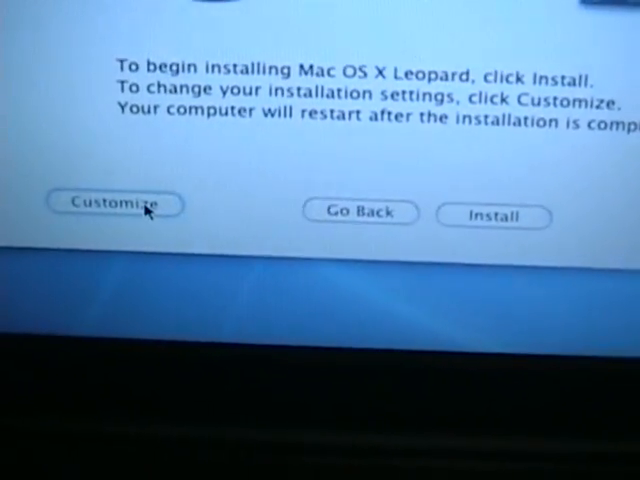
In Customize, check Darwin EFI bootloader and Remove Thermal kexts, then expand the Drivers VGA choices
{"action": "left_click", "coordinate": [112, 208]}
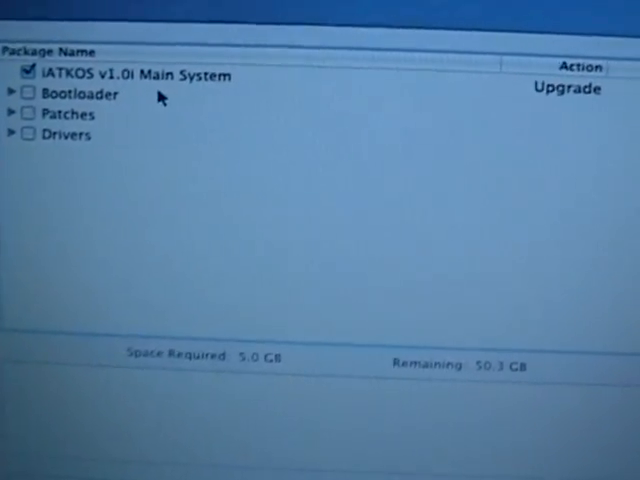
{"action": "left_click", "coordinate": [12, 92]}
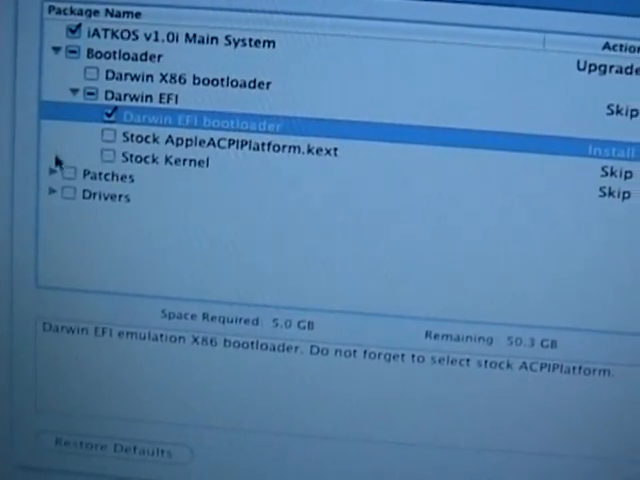
{"action": "left_click", "coordinate": [52, 174]}
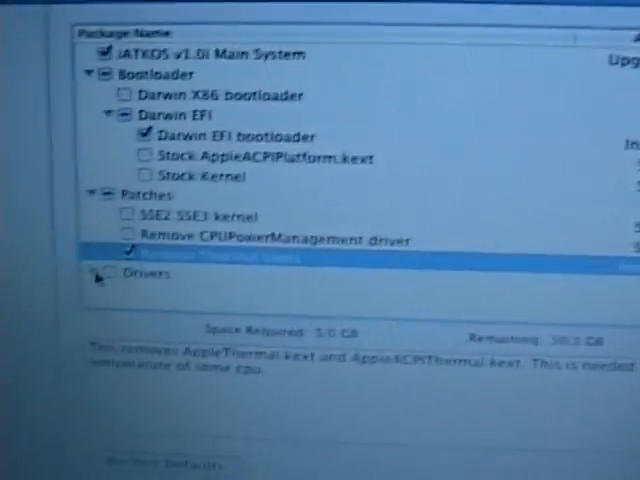
{"action": "scroll", "scroll_direction": "down", "scroll_amount": 3}
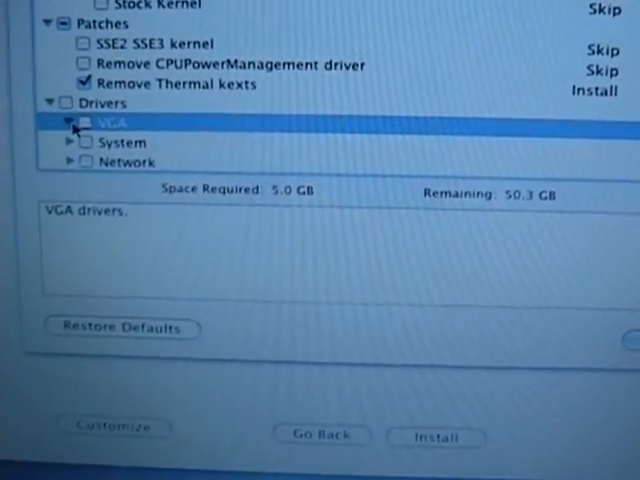
{"action": "left_click", "coordinate": [68, 122]}
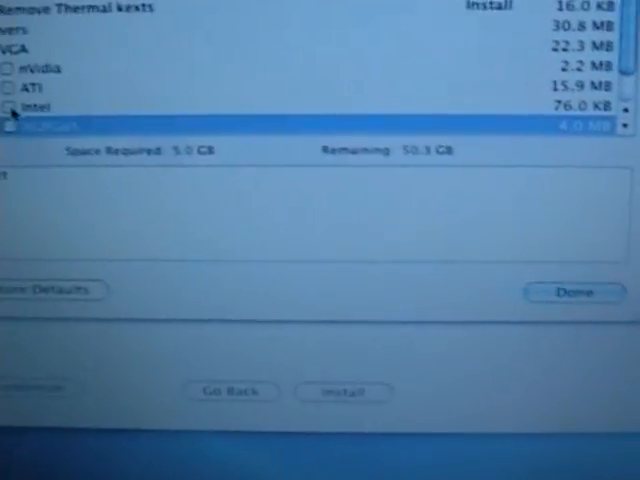
Under Drivers > System, check SATA and AppleSMBIOS.kext netkas and finish customizing
{"action": "scroll", "scroll_direction": "up", "scroll_amount": 3}
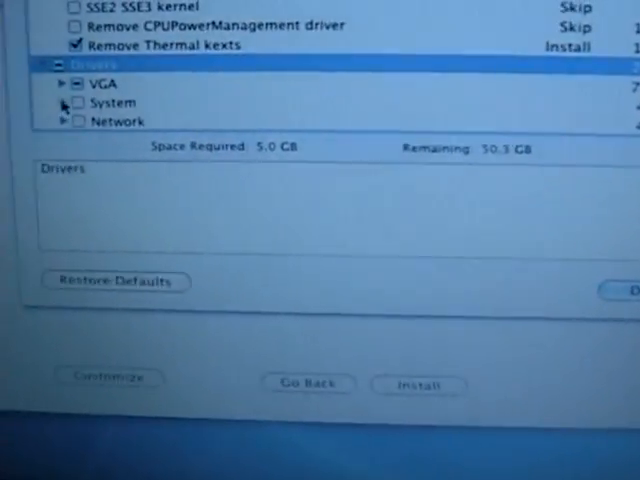
{"action": "left_click", "coordinate": [62, 102]}
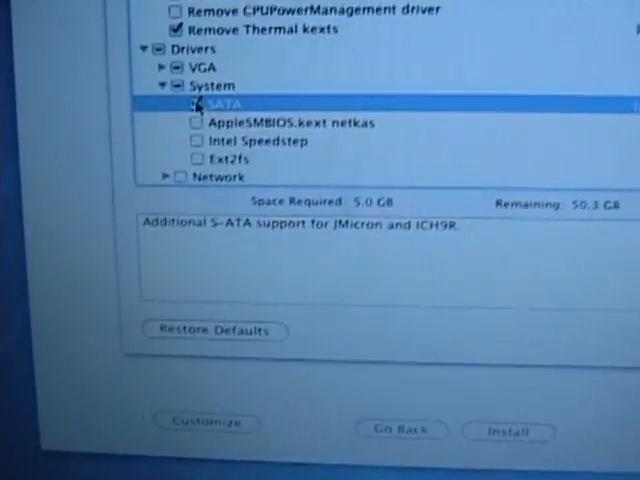
{"action": "left_click", "coordinate": [188, 100]}
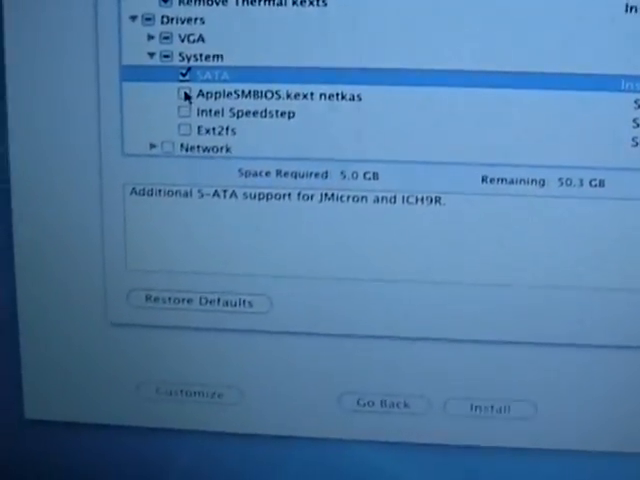
{"action": "scroll", "scroll_direction": "up", "scroll_amount": 3}
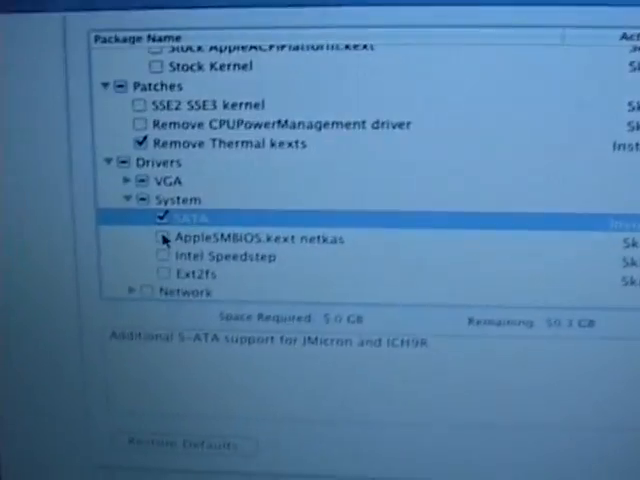
{"action": "scroll", "scroll_direction": "up", "scroll_amount": 3}
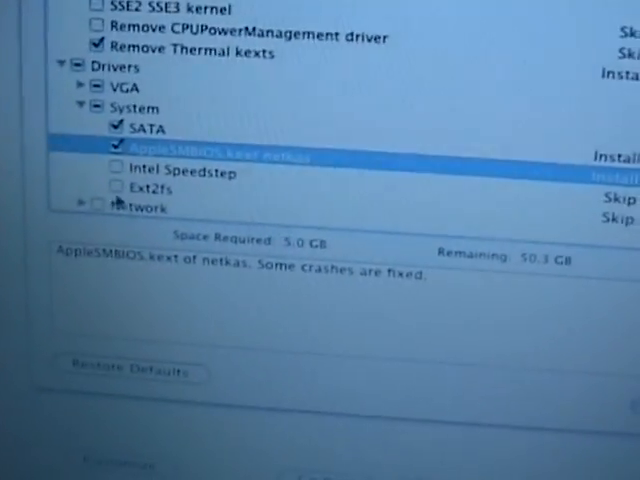
{"action": "scroll", "scroll_direction": "down", "scroll_amount": 3}
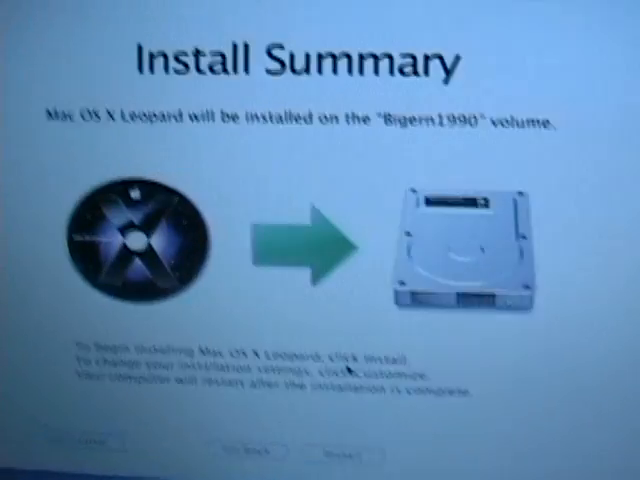
Go back from the Install Summary to the Select a Destination step
{"action": "left_click", "coordinate": [96, 36]}
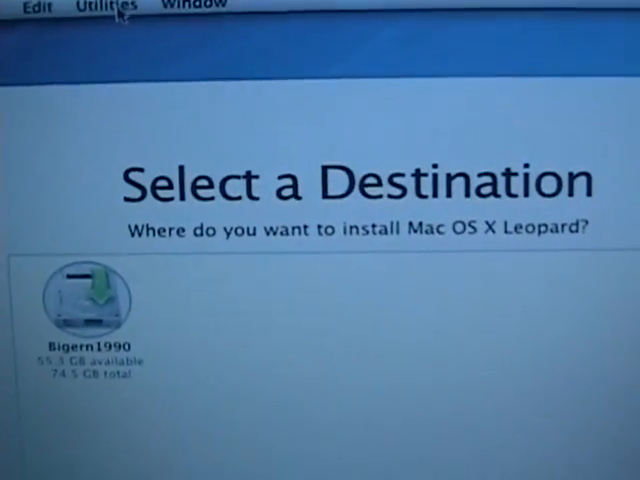
Reopen Disk Utility and view the 74.5 GB TOSHIBA disk's Master Boot Record details
{"action": "left_click", "coordinate": [104, 8]}
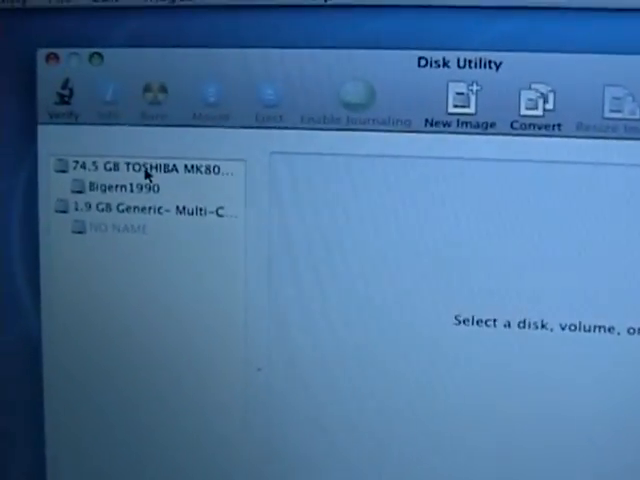
{"action": "left_click", "coordinate": [150, 166]}
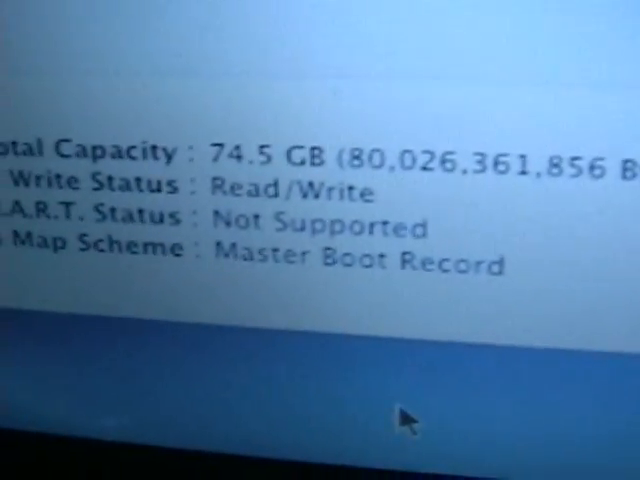